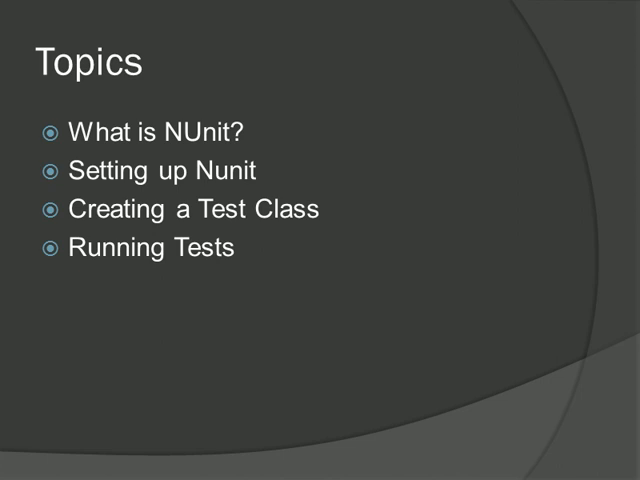
End the PowerPoint slide show on the NUnit Topics slide.
key(Right)
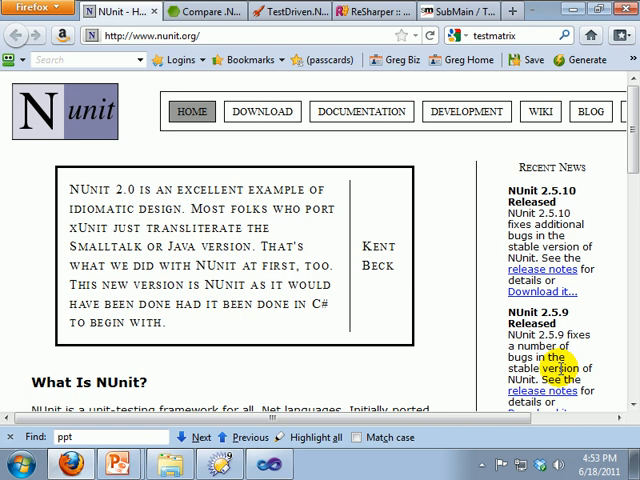
Go to the nunit.org Downloads page listing NUnit 2.5.10 as the production release.
click(262, 111)
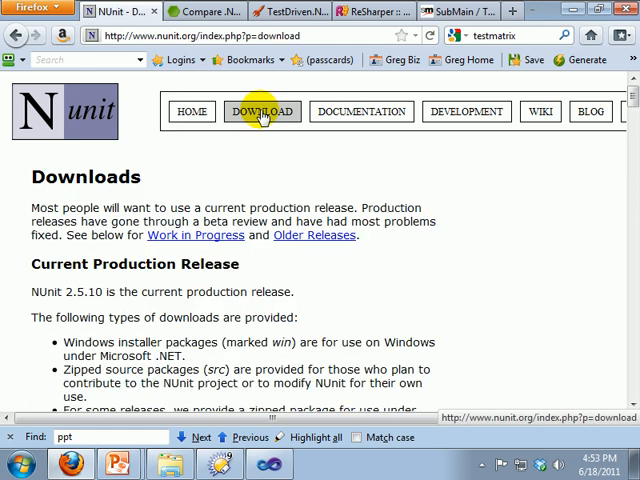
click(205, 11)
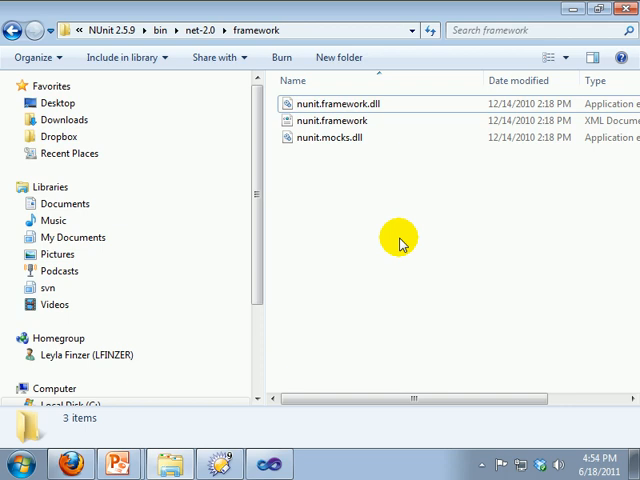
mouse_move(346, 76)
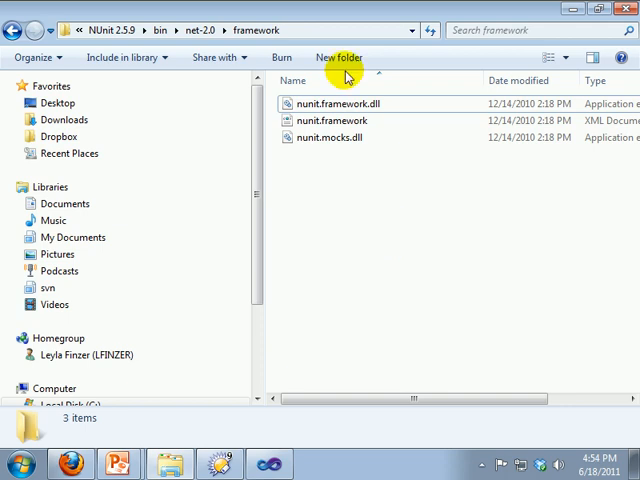
Review the NUnit 2.5.9 net-2.0 framework folder, then switch to Visual Studio.
click(240, 30)
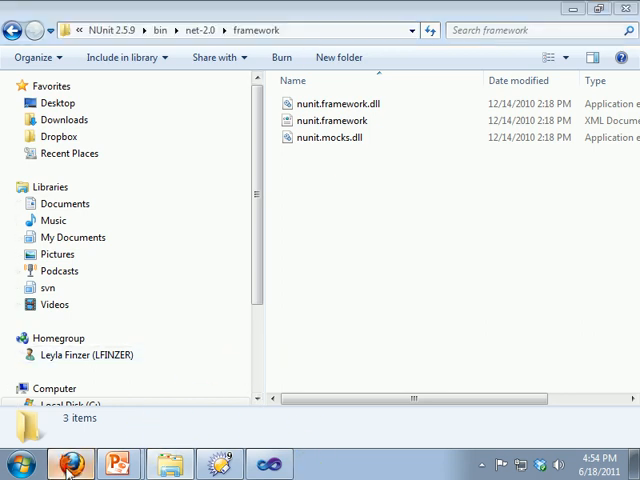
click(70, 463)
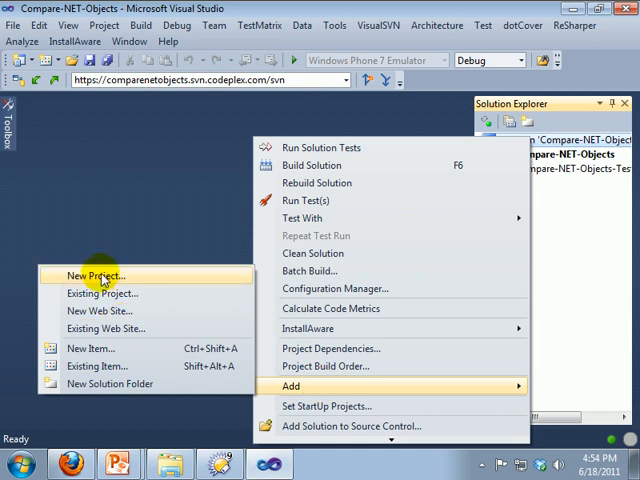
Add Class Library project IntroNunitTests and permanently delete its Class1.cs.
click(92, 275)
text(IntroNunitTests)
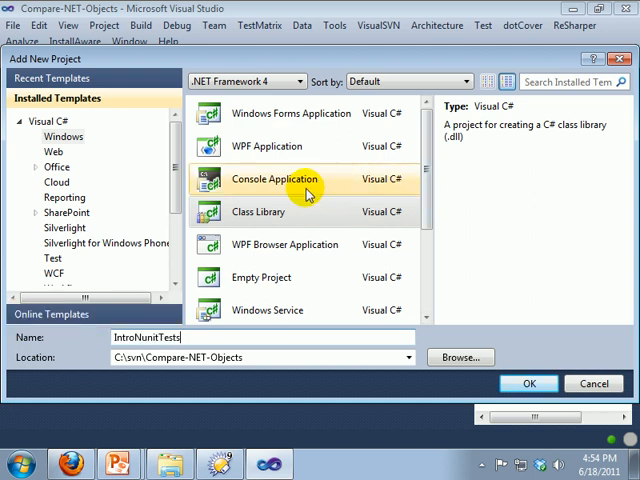
click(259, 211)
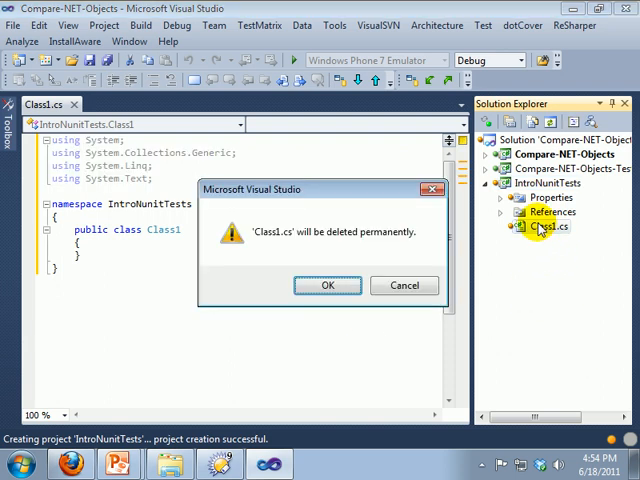
click(327, 285)
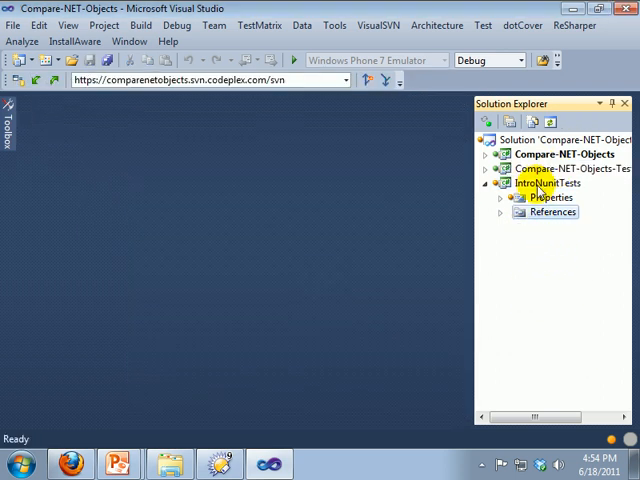
Add class MyFirstTestClass to IntroNunitTests and begin a 'using NUnit' line.
right_click(547, 183)
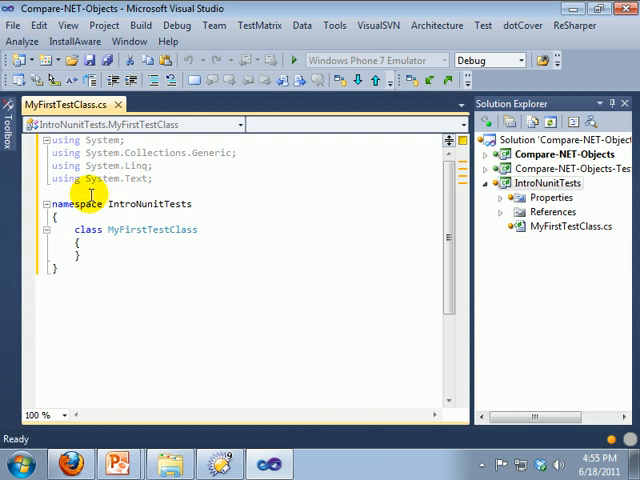
text(usin)
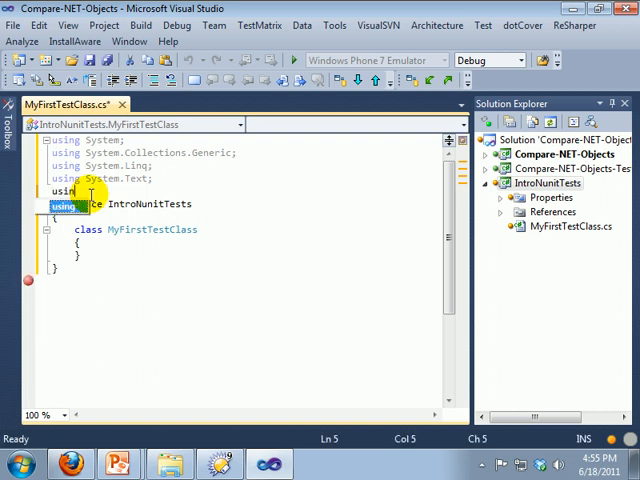
text(Nuni)
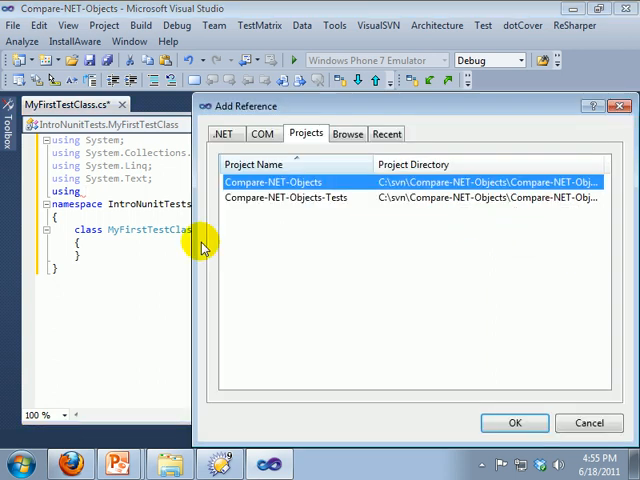
Reference nunit.framework.dll from the NUnit 2.5.9 framework folder path.
click(347, 133)
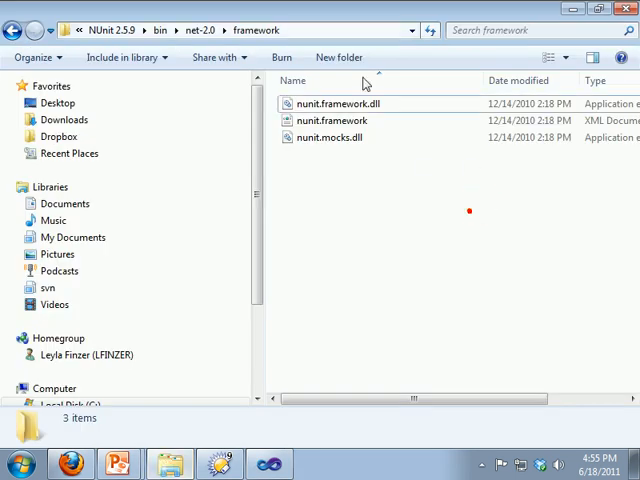
click(230, 30)
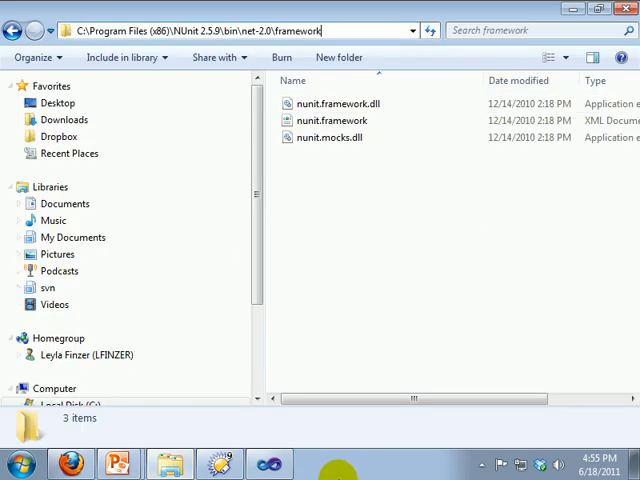
mouse_move(311, 8)
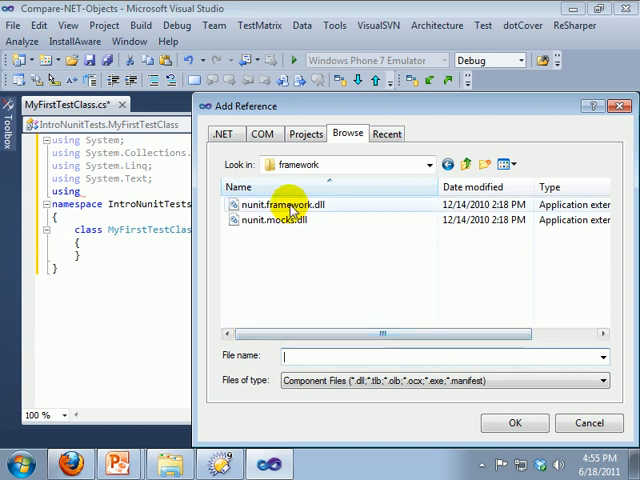
click(514, 422)
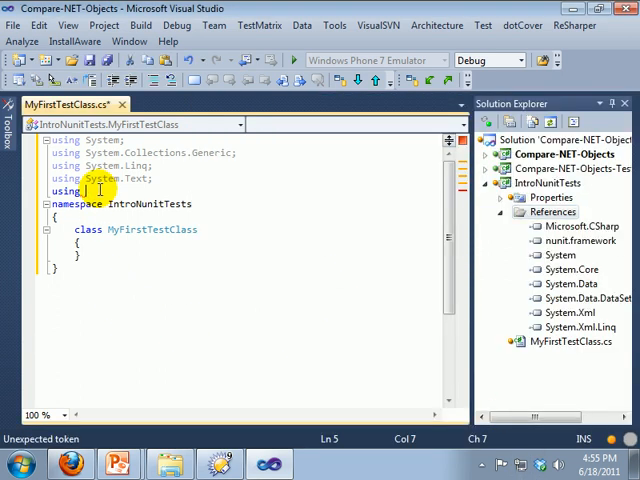
Add 'using NUnit.Framework', a [TestFixture] class and a [Test] PositiveTest() method.
text(NUnit.Framework;)
text([T)
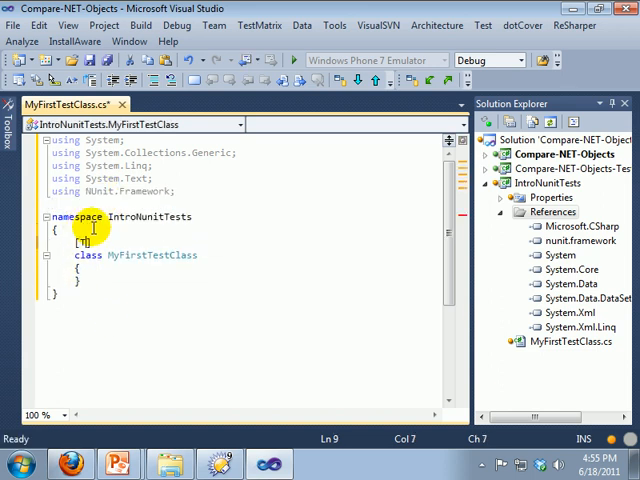
text(TestFixture)
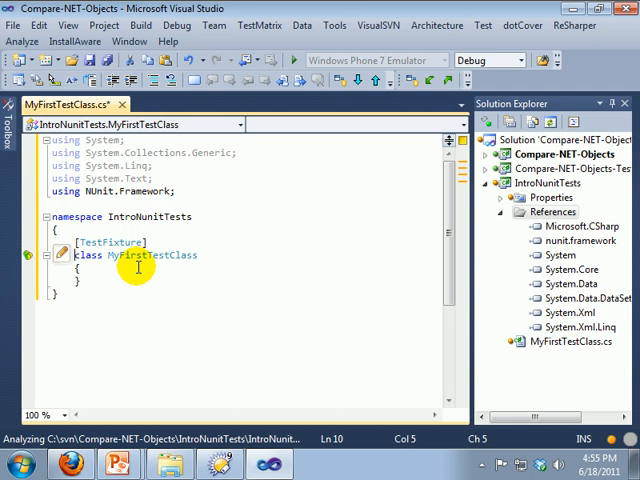
text(public)
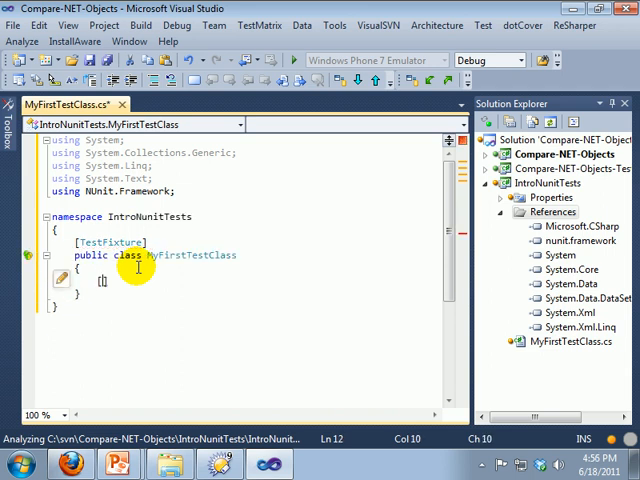
text([Test])
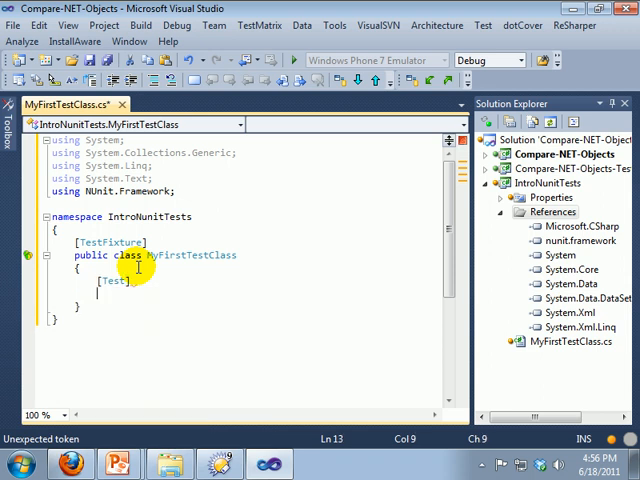
text(public)
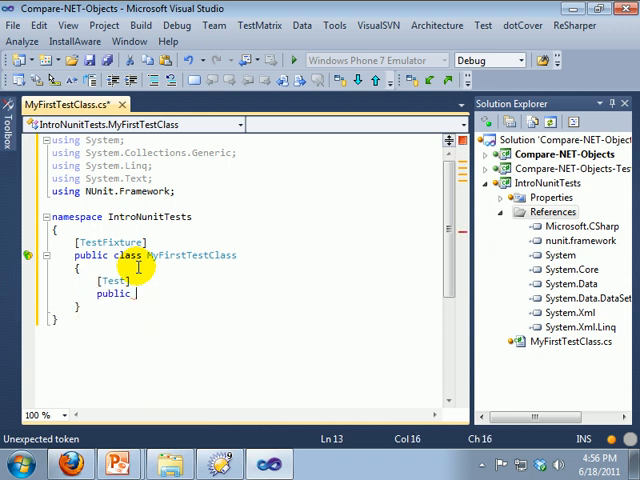
text(void)
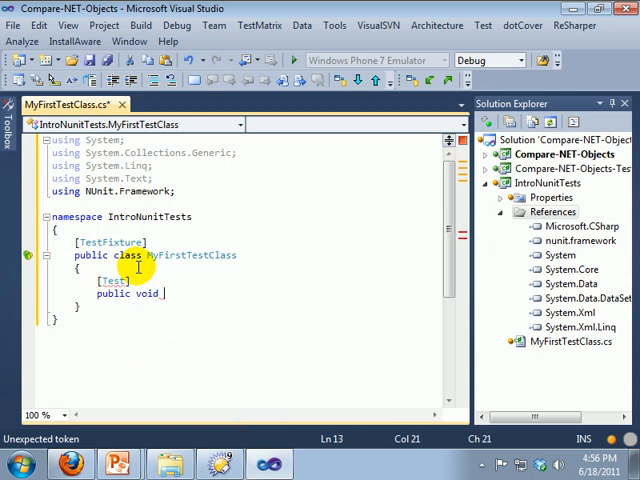
text(PositiveTe)
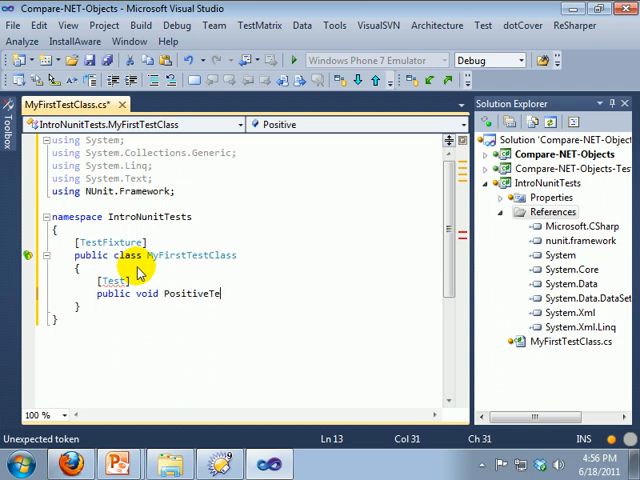
text(st())
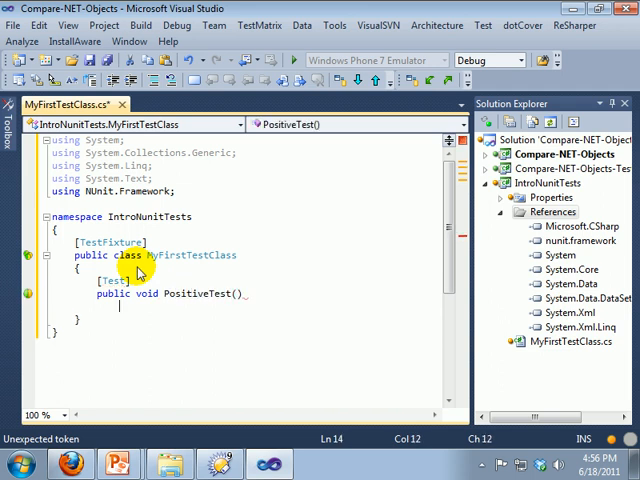
Fill PositiveTest with int x = 7; int y = 7; Assert.AreEqual(x, y).
text(int)
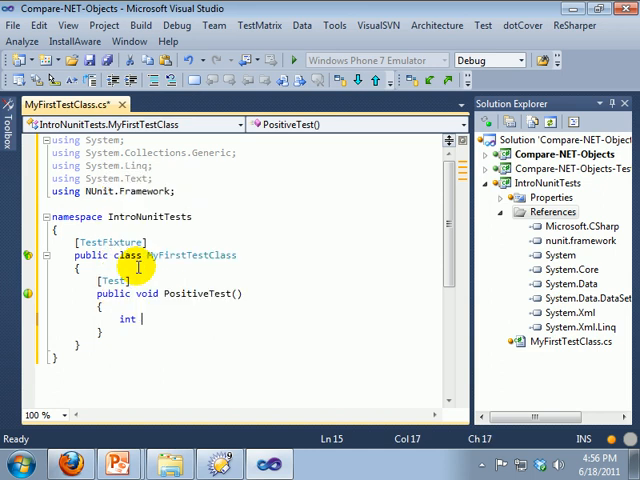
text(x = 7;)
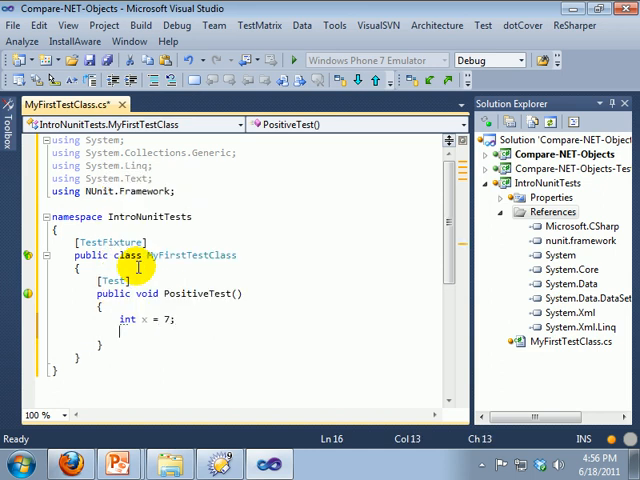
text(int y =)
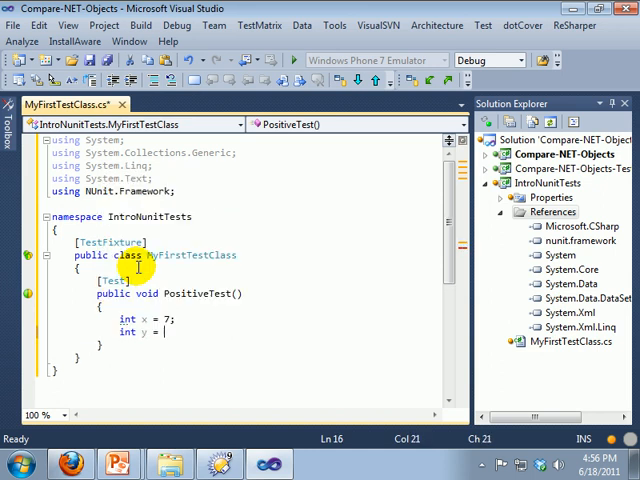
text(7;)
text(Assert.AreEqual();)
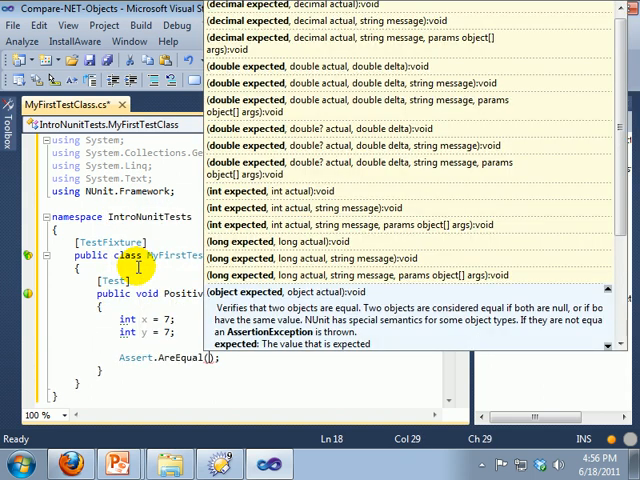
text(x)
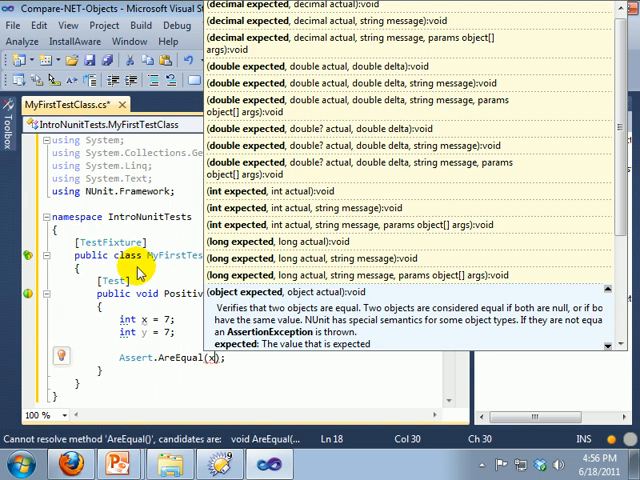
text(,y)
text(public void)
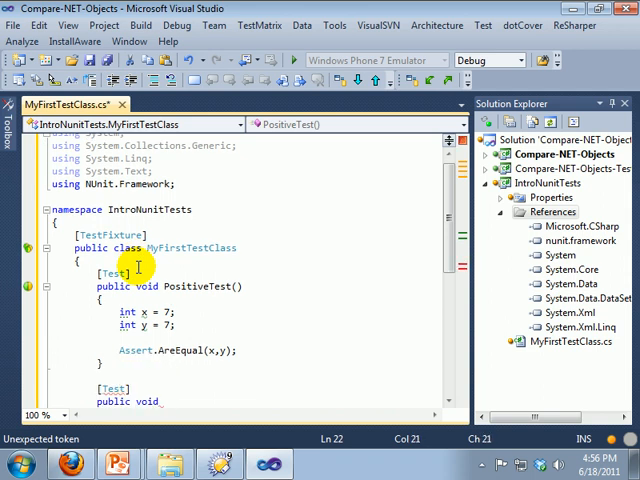
Write NegativeTest with if (true) Assert.Fail("This is a failure, oh no").
text(NegativeTest()
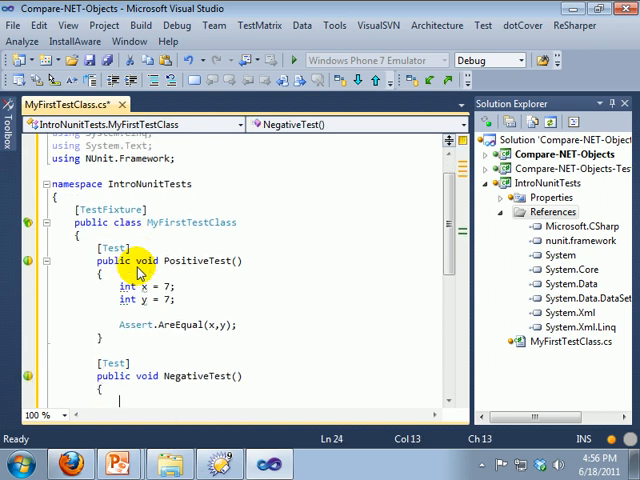
text(if (f)
text(Assert.Fail("");)
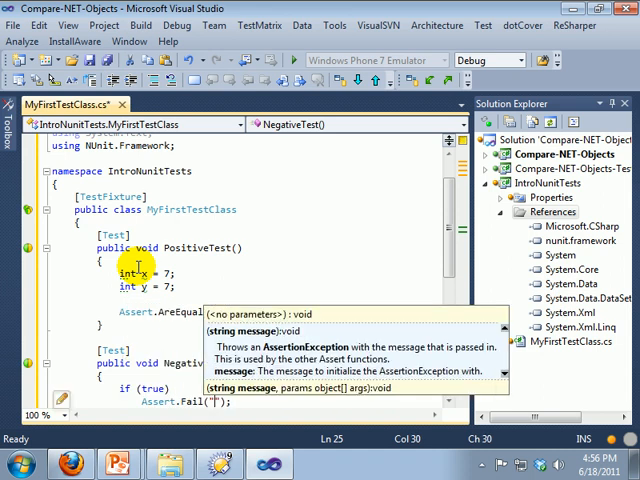
text(This is a failure, n)
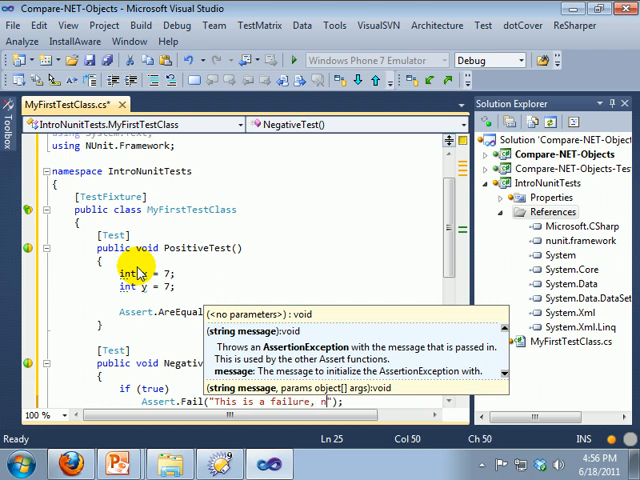
text(oh no)
text([Test)
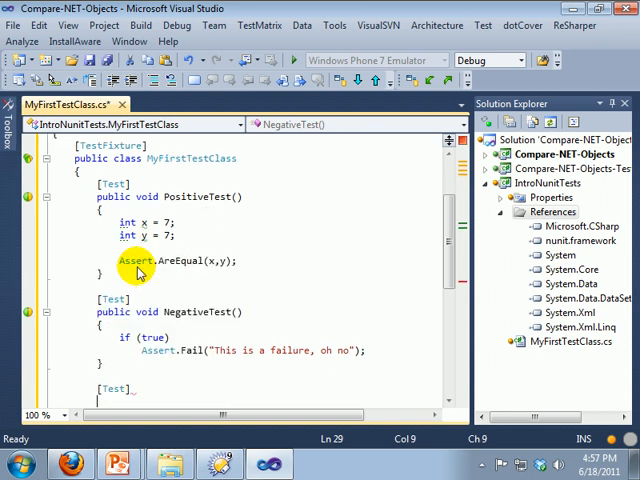
Add ExpectedExceptionTest throwing NotSupportedException under ExpectedException(typeof(NotSupportedException)).
text(pu)
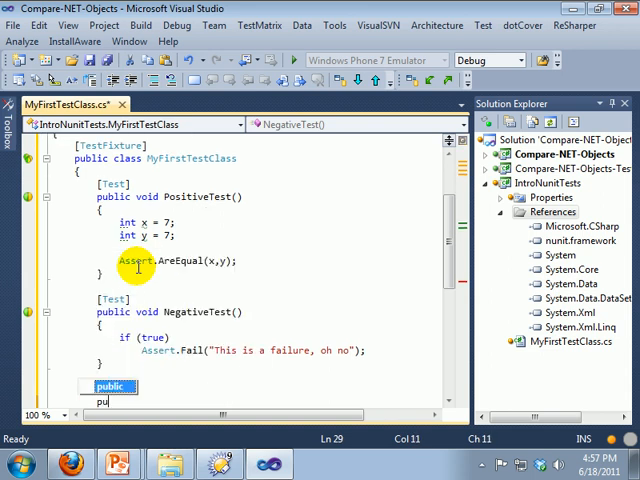
text(void ExpectedE)
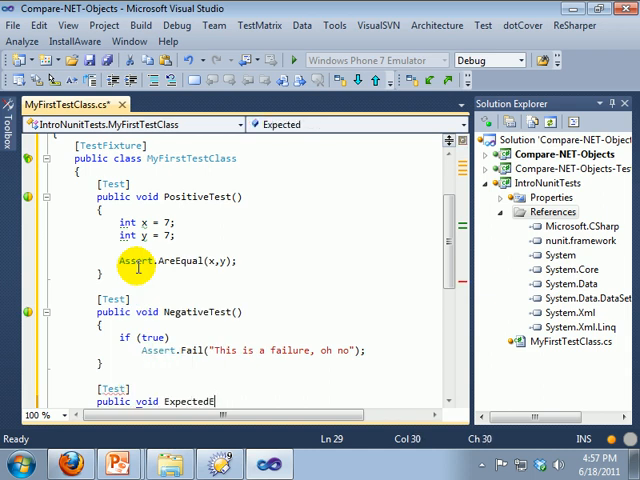
text(xceptionTest()
click(195, 389)
text(,)
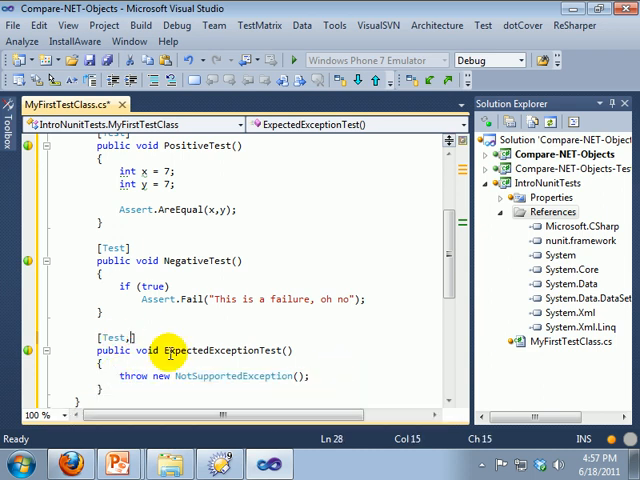
text(ExpectedException(typeof()
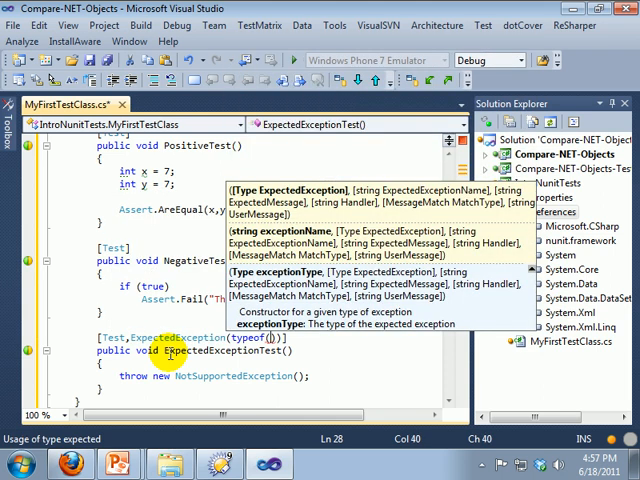
text(NotSupportedException)
text(public void not)
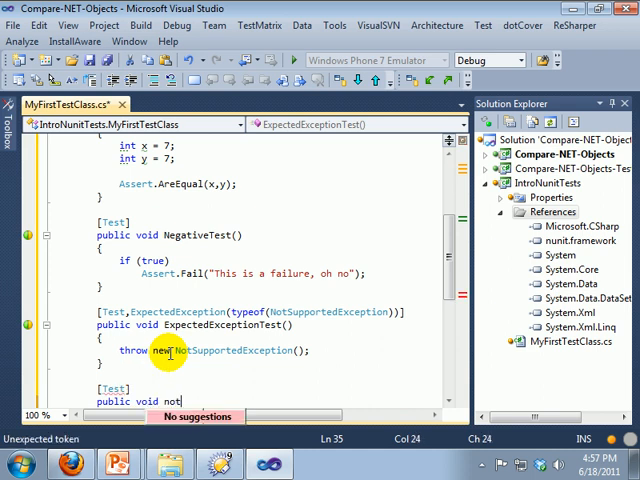
Add test NotImplementedException throwing NotImplementedException, mark it [Test, Ignore], and save.
text(NotImplemented)
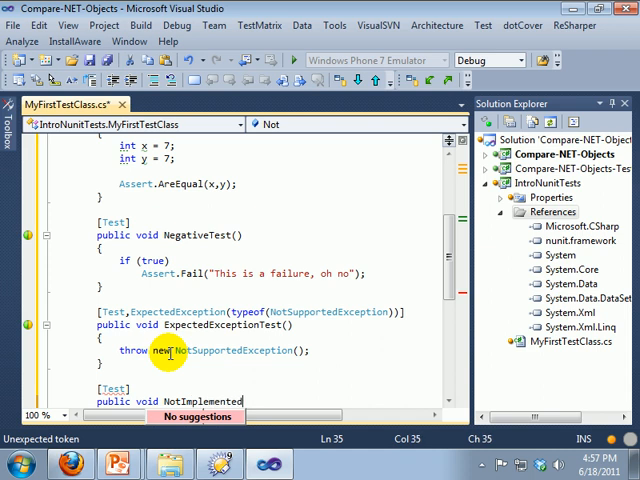
text(Exception()
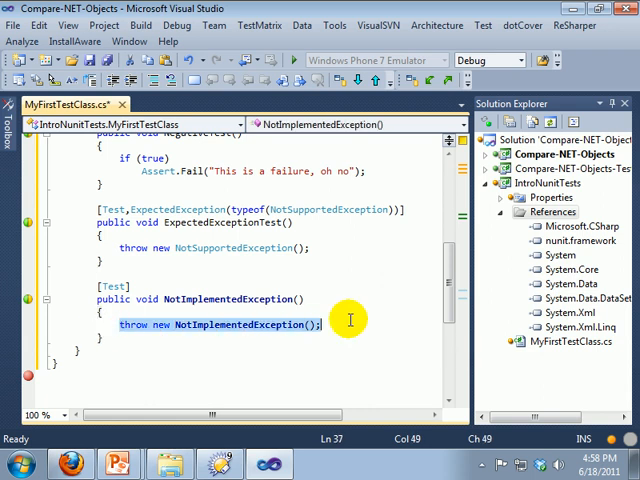
mouse_move(227, 299)
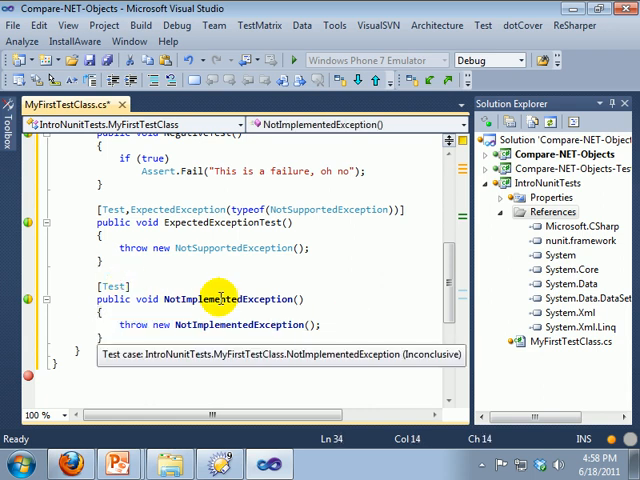
text(,I)
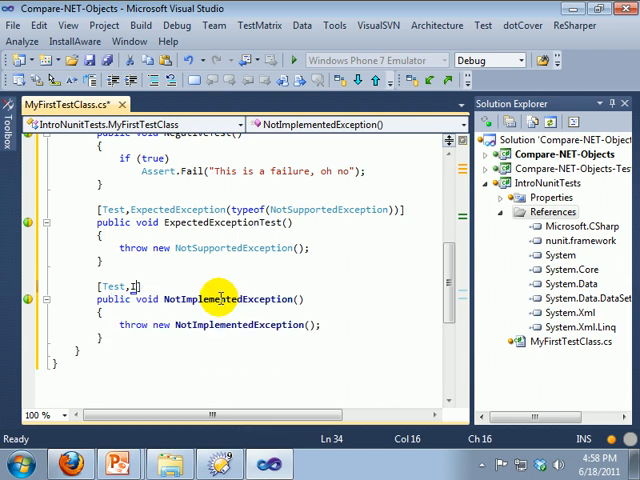
text(Ignore)
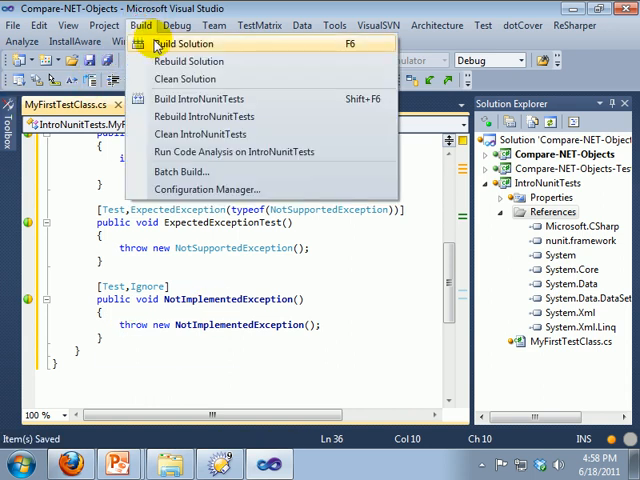
Build the solution, then find NUnit in the Start menu's All Programs list.
click(183, 43)
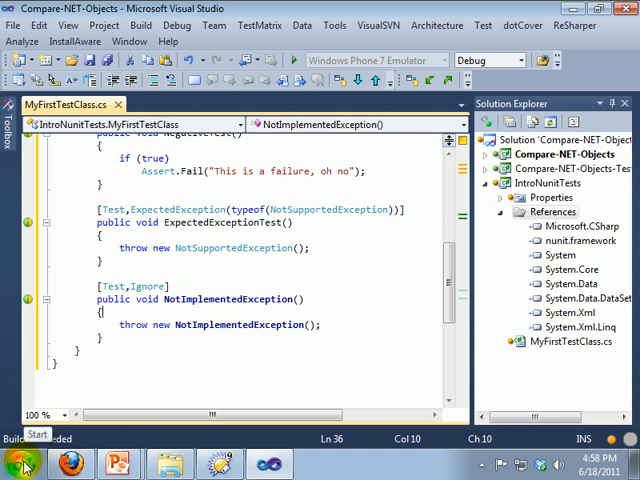
click(15, 463)
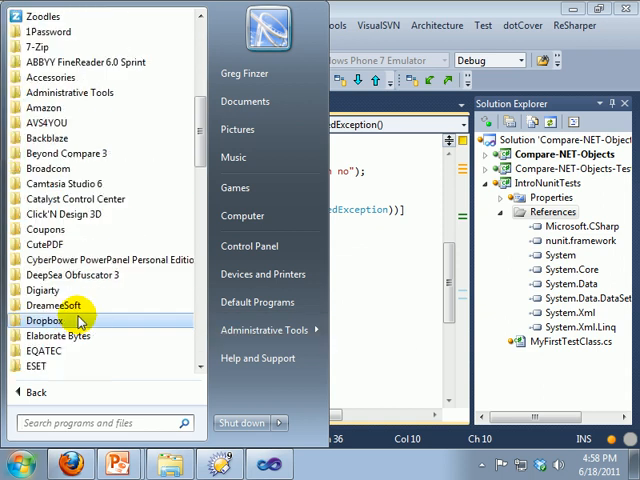
scroll(down, 3)
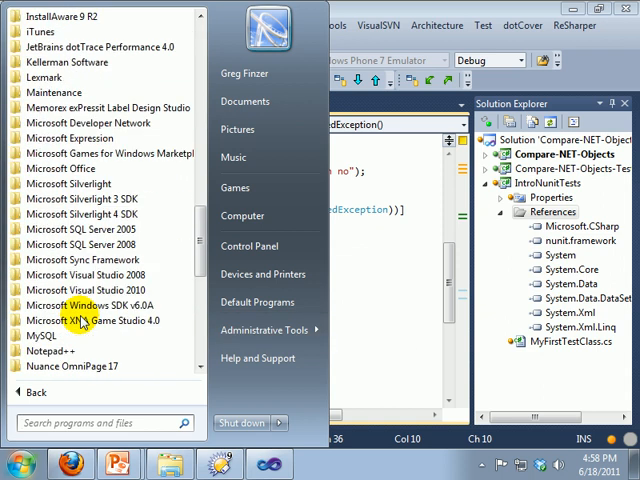
scroll(down, 3)
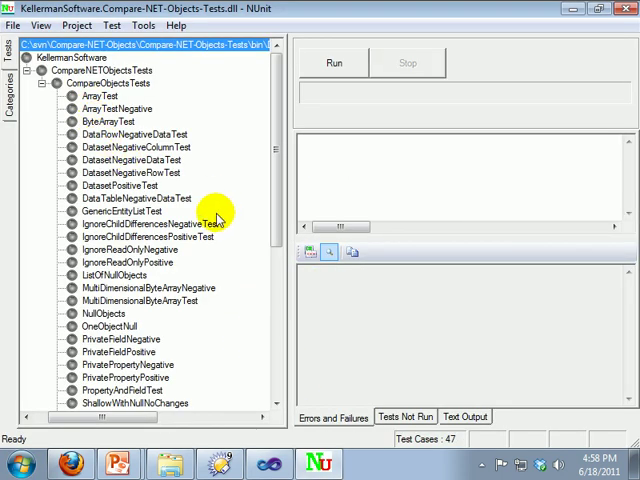
Load IntroNunitTests.dll from svn > Compare-NET-Objects > IntroNunitTests > bin > Debug into NUnit.
click(13, 25)
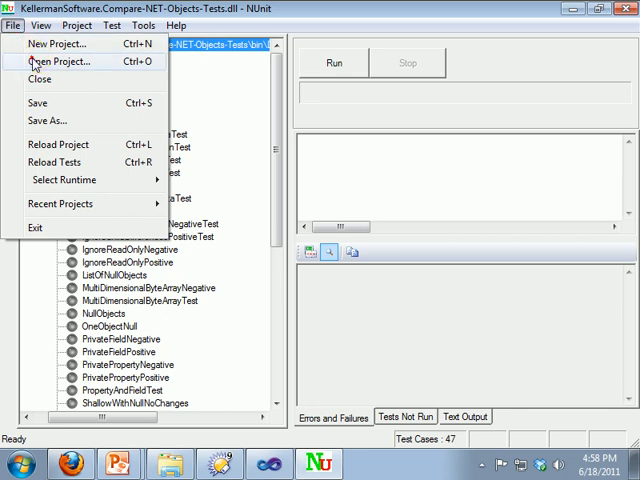
click(57, 61)
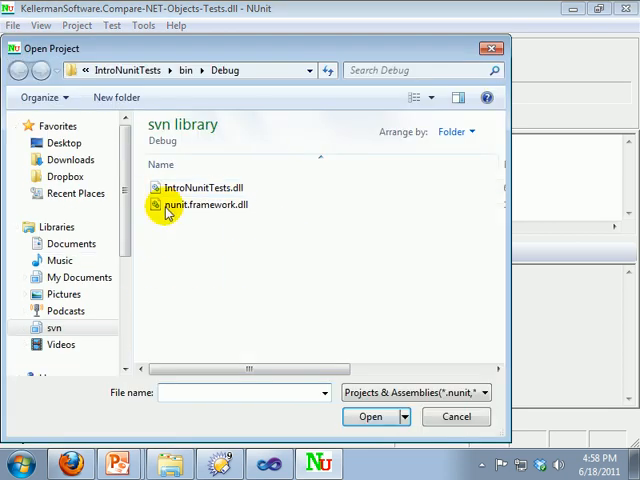
click(53, 327)
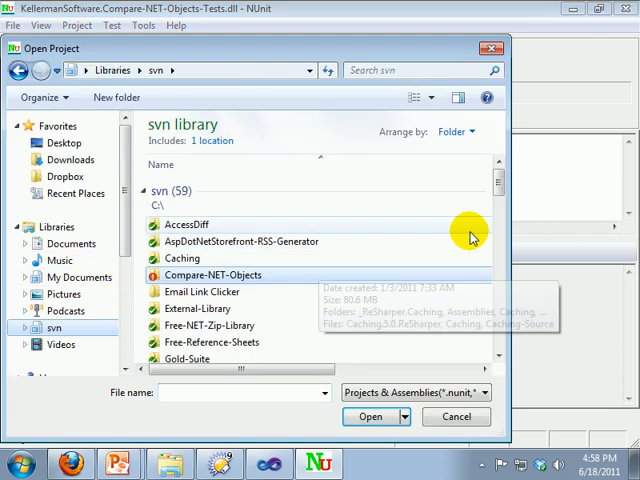
double_click(213, 274)
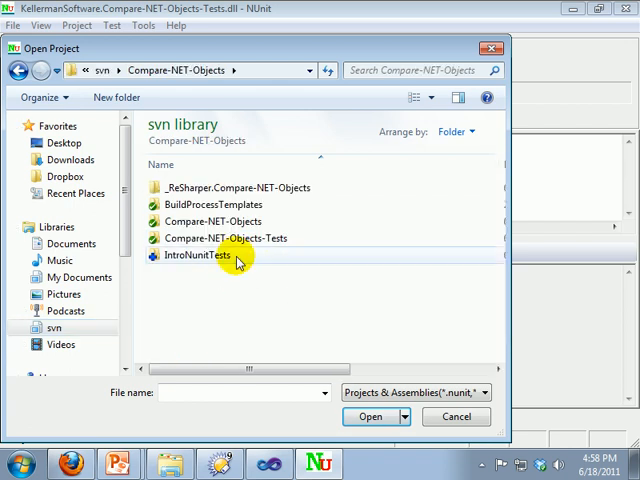
double_click(200, 255)
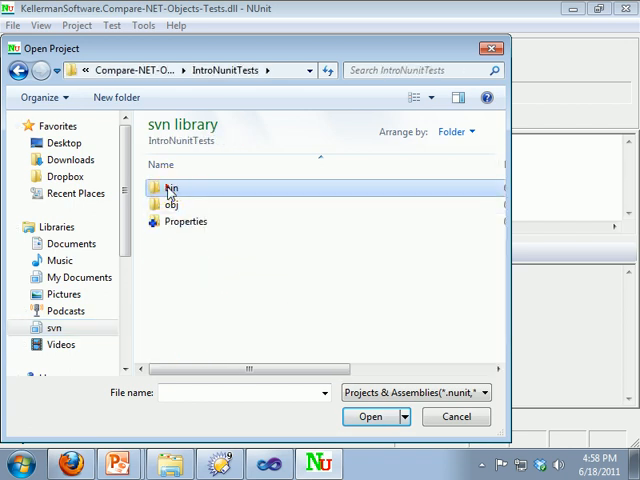
double_click(171, 188)
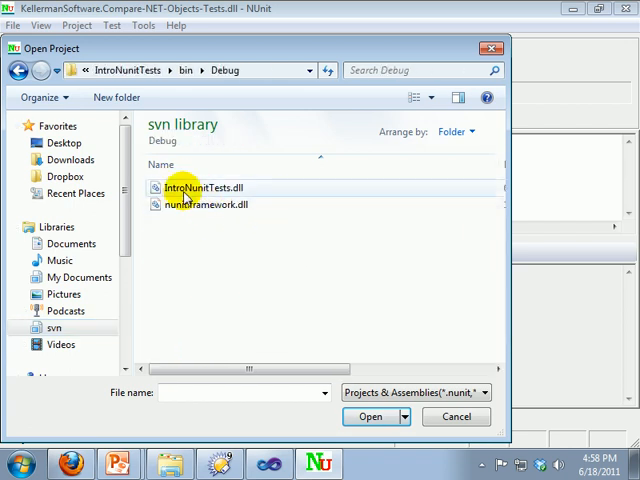
click(205, 188)
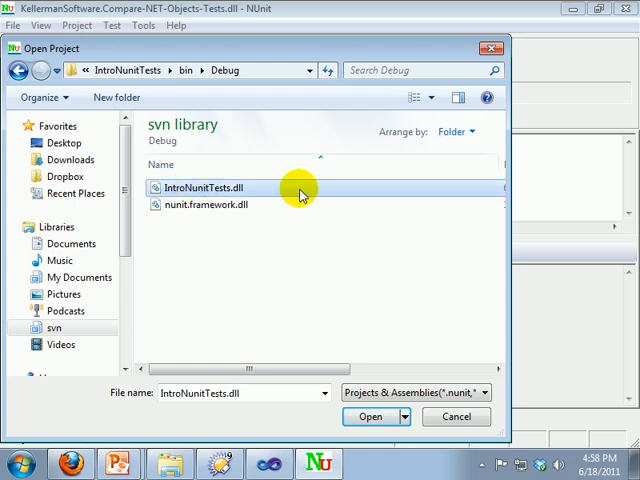
click(370, 416)
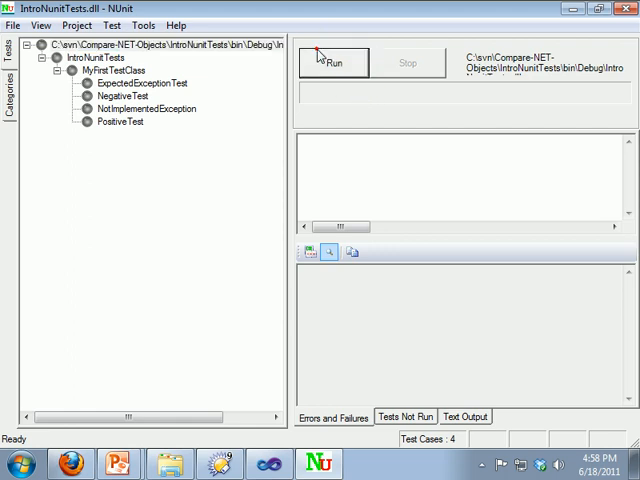
Run all IntroNunitTests and inspect the PositiveTest and ignored NotImplementedException results.
click(333, 61)
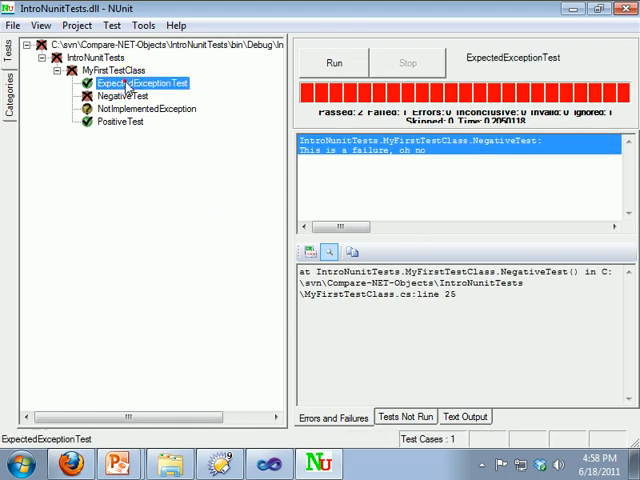
click(119, 121)
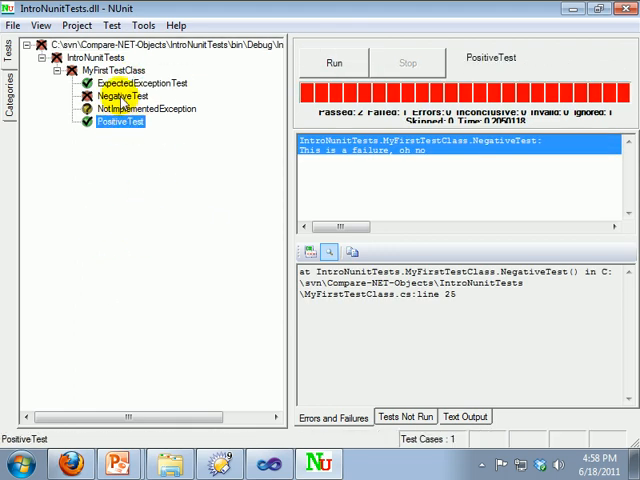
click(130, 109)
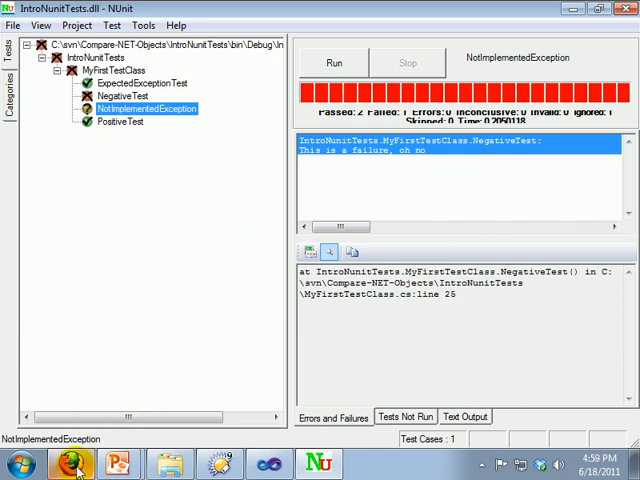
mouse_move(85, 405)
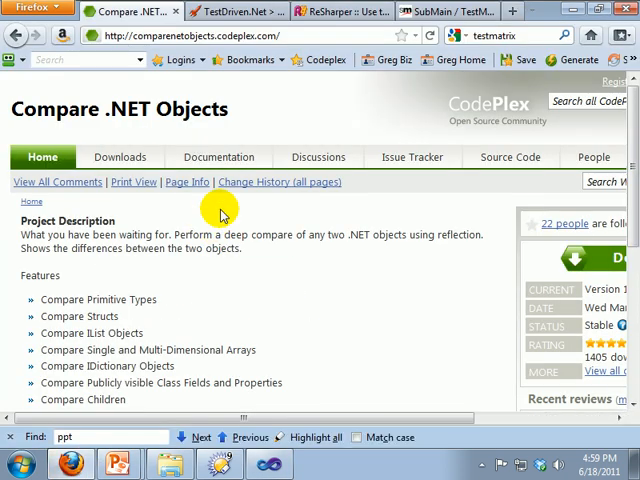
Show the Compare .NET Objects CodePlex page in Firefox.
click(230, 11)
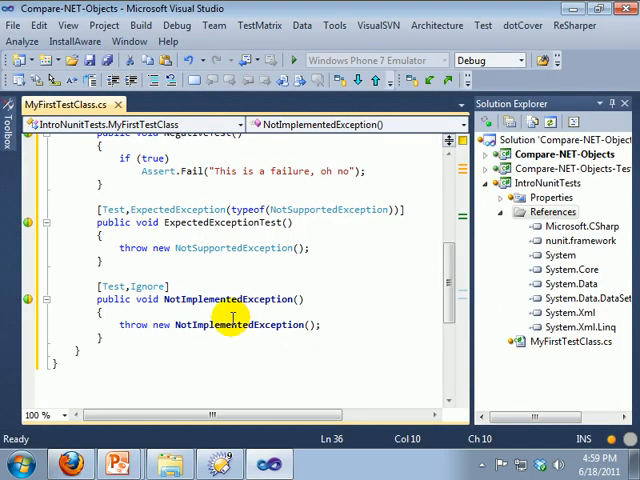
Run PositiveTest alone, then all MyFirstTestClass tests: 2 passed, 1 failed, 1 skipped.
scroll(up, 3)
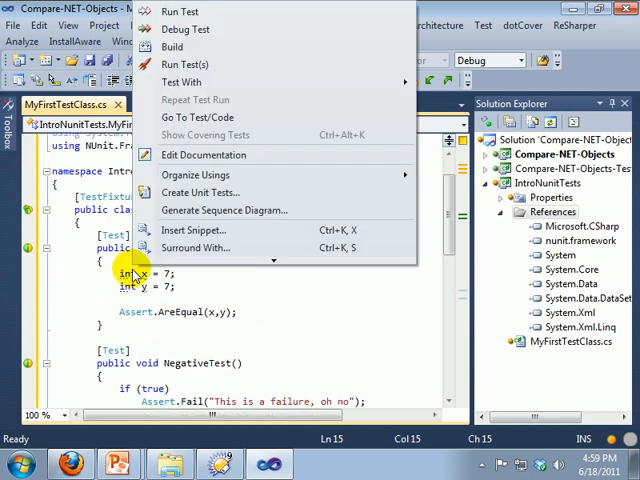
mouse_move(185, 61)
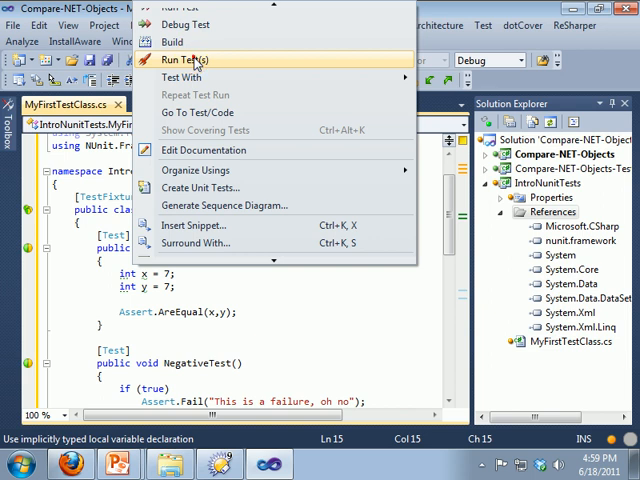
click(183, 61)
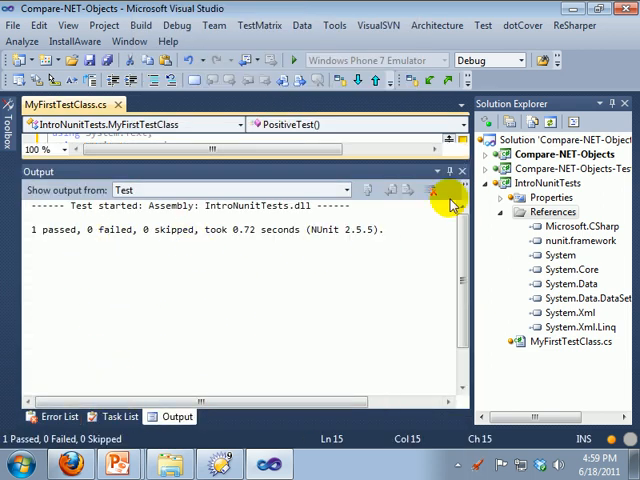
click(117, 416)
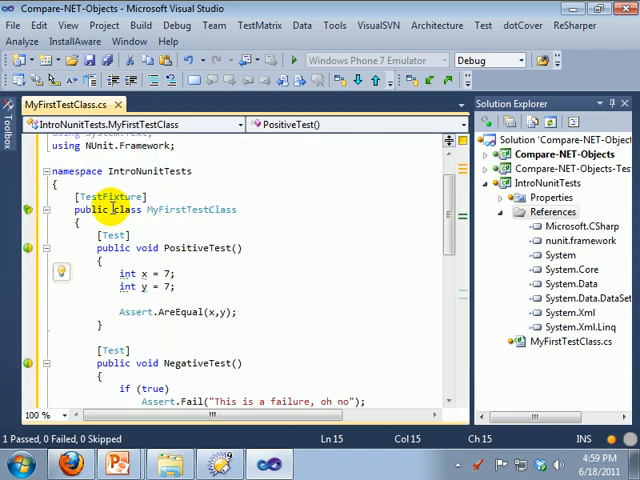
click(90, 222)
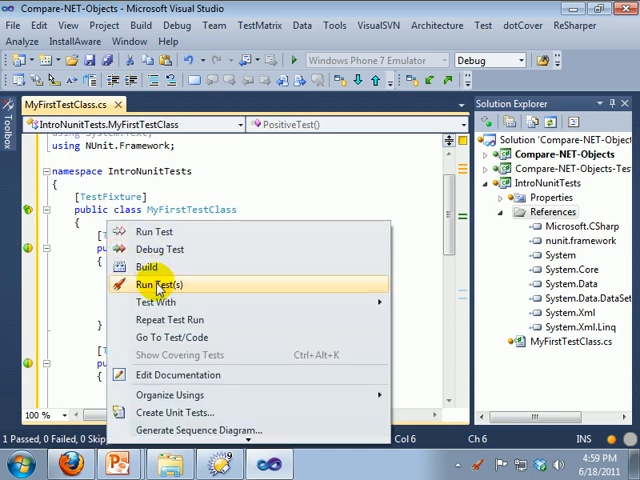
click(161, 285)
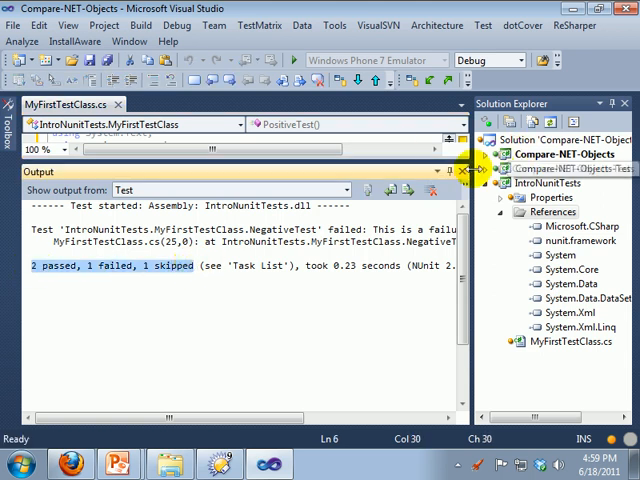
Hide the test output pane and view the ReSharper 5 Code Refactorings page in Firefox.
click(467, 170)
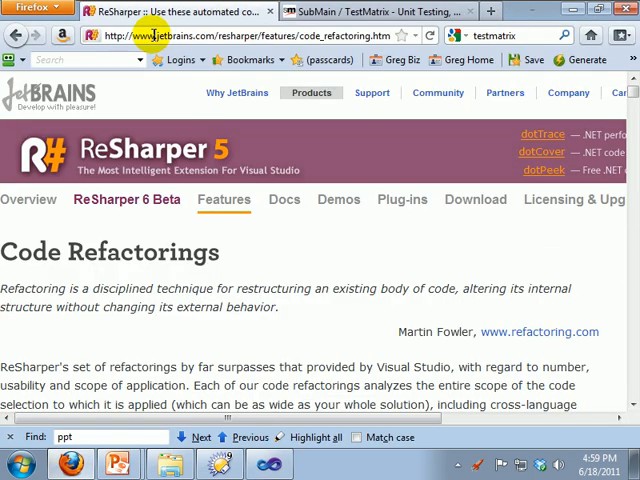
click(240, 36)
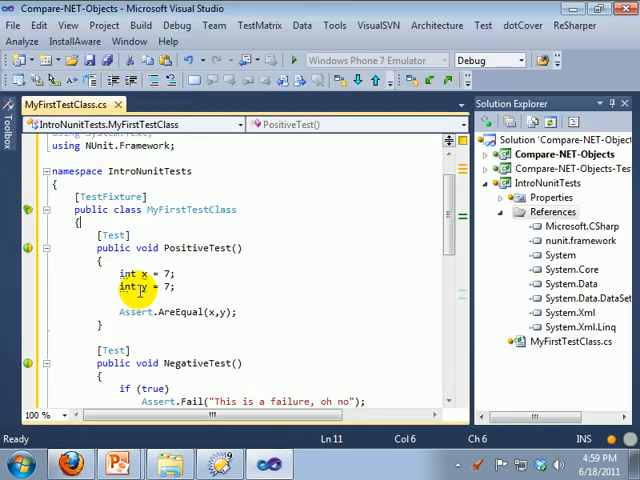
mouse_move(28, 248)
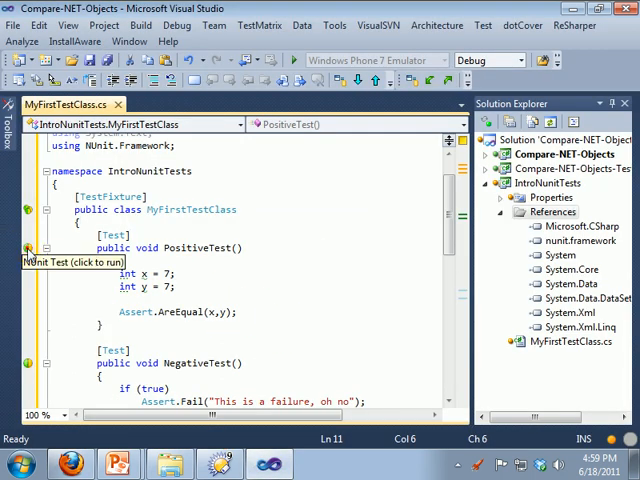
Rerun PositiveTest and all of MyFirstTestClass in a ReSharper test session, then close it.
click(29, 248)
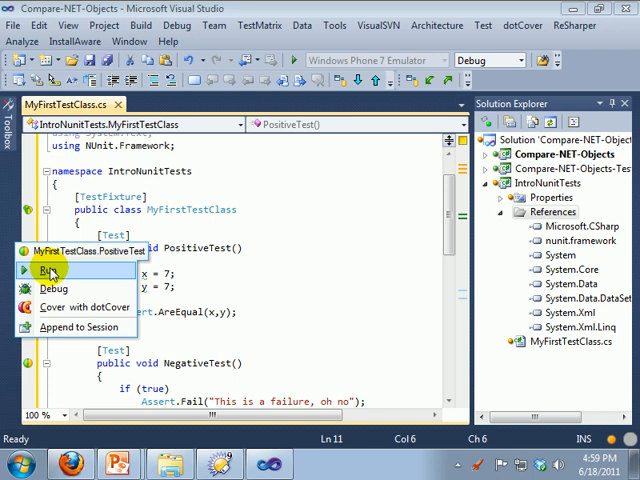
click(48, 271)
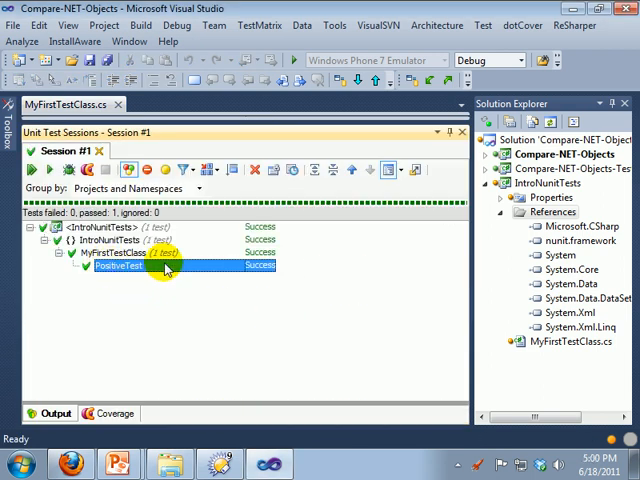
double_click(138, 266)
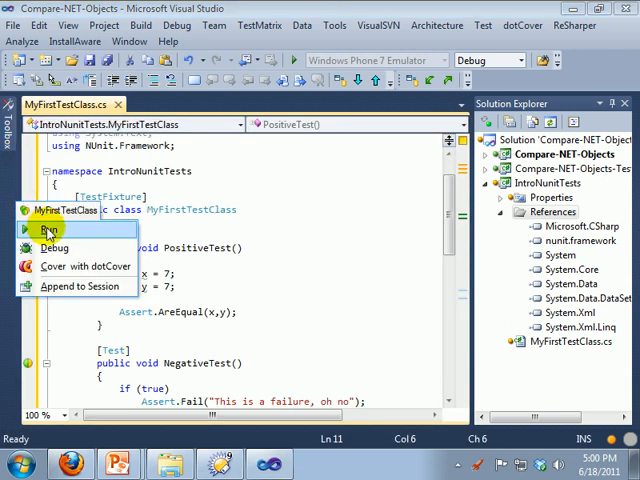
click(45, 229)
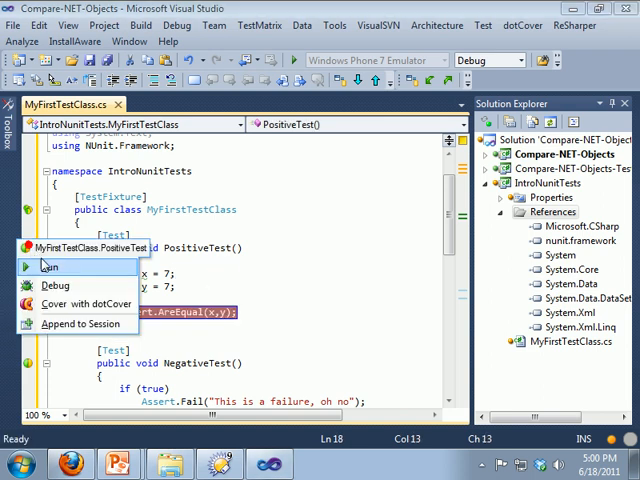
click(49, 266)
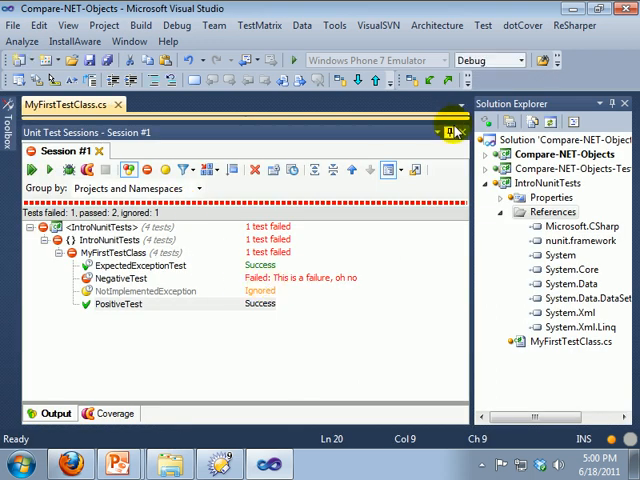
click(454, 132)
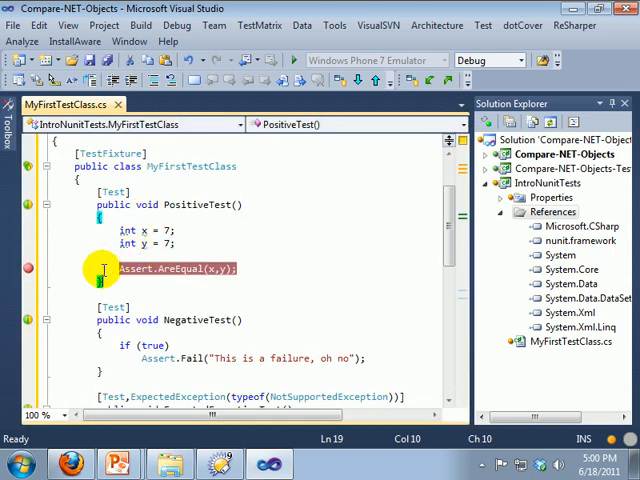
Run PositiveTest with the debugger, getting 1 passed, 0 failed.
click(108, 231)
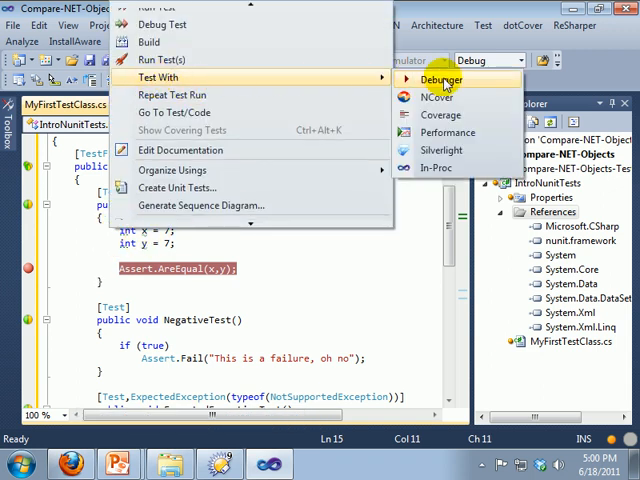
click(441, 80)
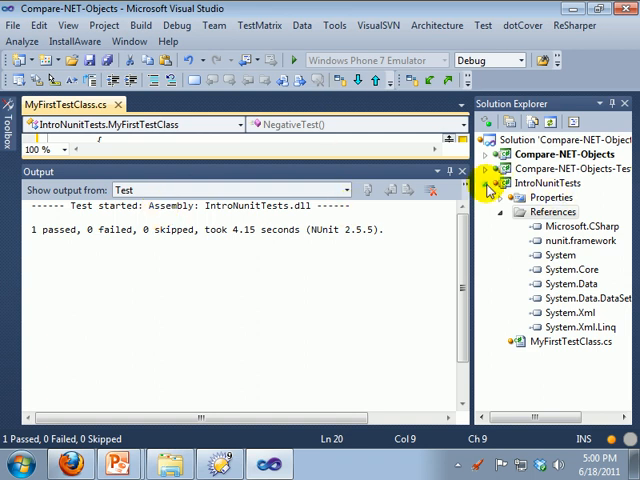
Collapse the IntroNunitTests project, dismiss the test output, and open CompareObjectsTests.cs.
click(490, 169)
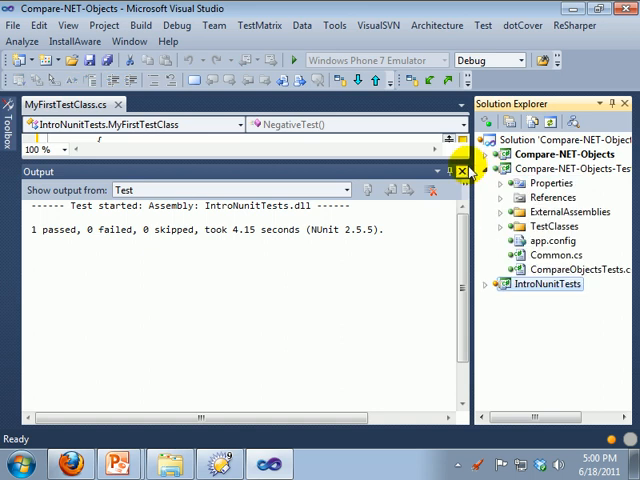
click(465, 171)
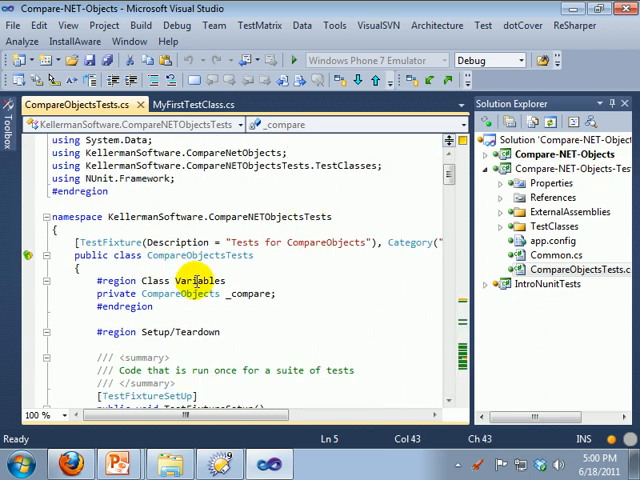
click(105, 241)
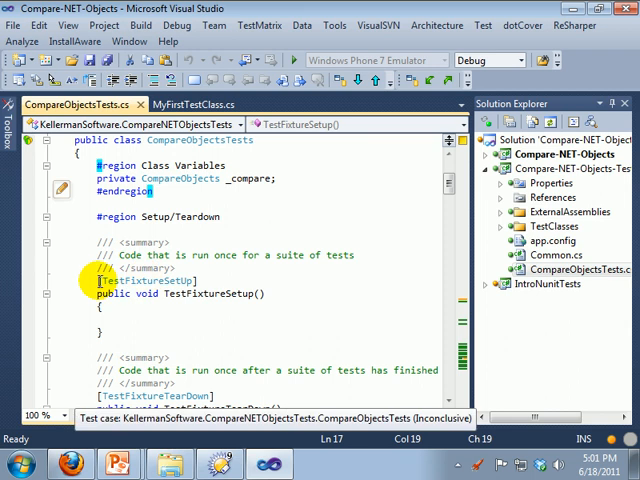
Review the TestFixtureSetUp, SetUp and TearDown methods and the Dataset tests below them.
click(120, 322)
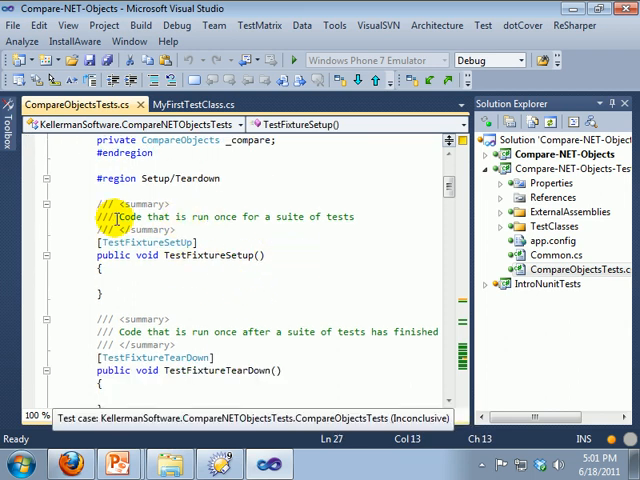
scroll(down, 3)
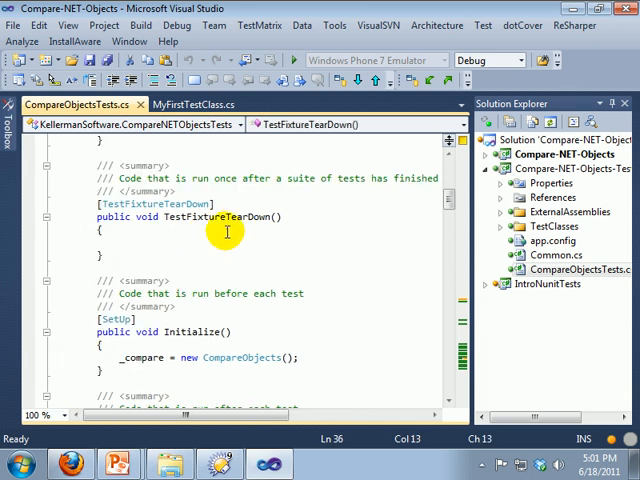
mouse_move(356, 311)
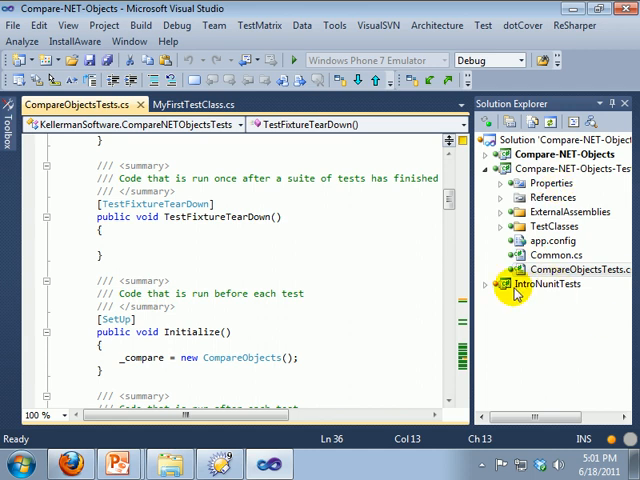
scroll(down, 3)
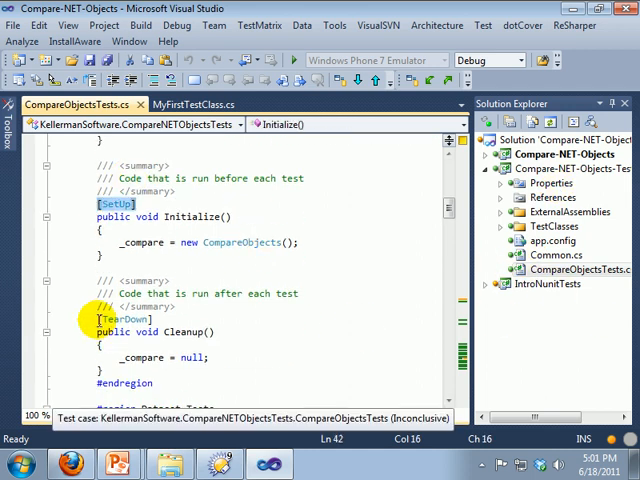
click(242, 263)
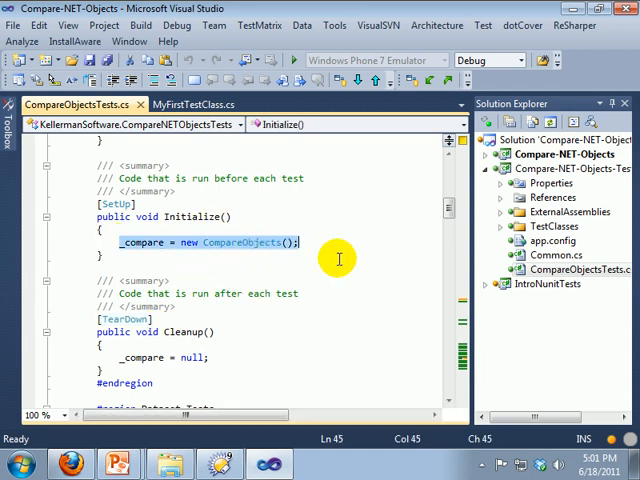
scroll(down, 3)
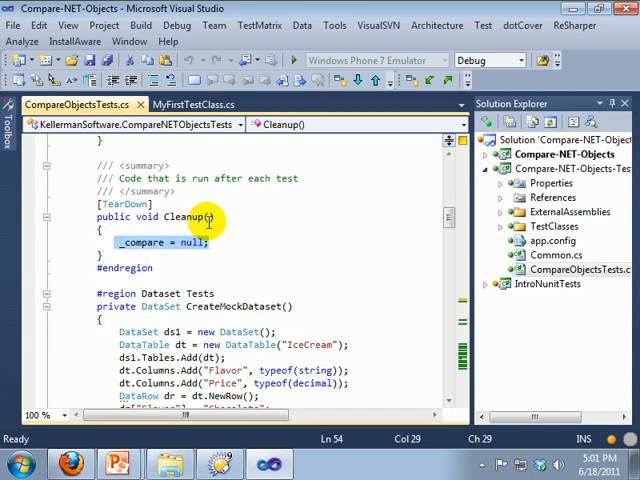
scroll(down, 3)
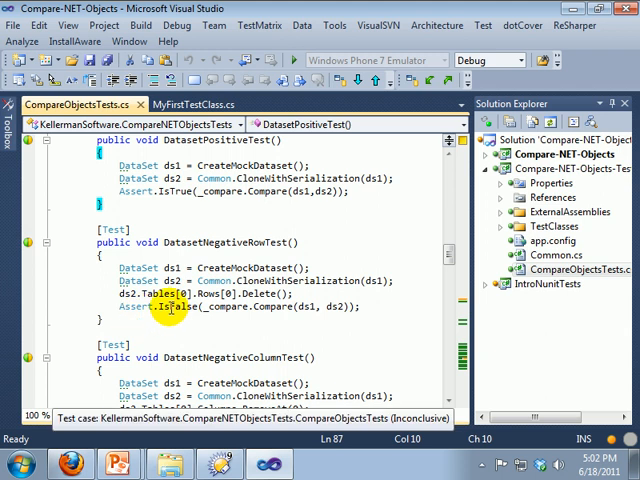
scroll(down, 3)
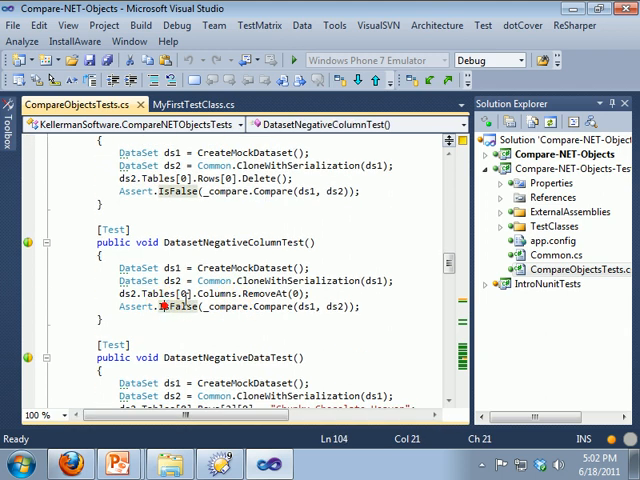
scroll(down, 3)
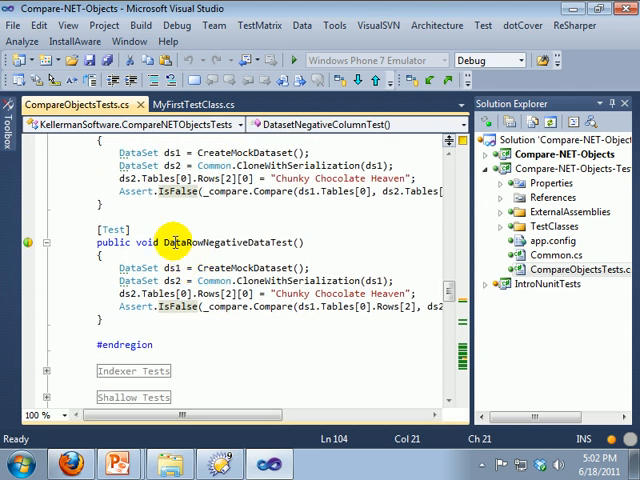
click(233, 328)
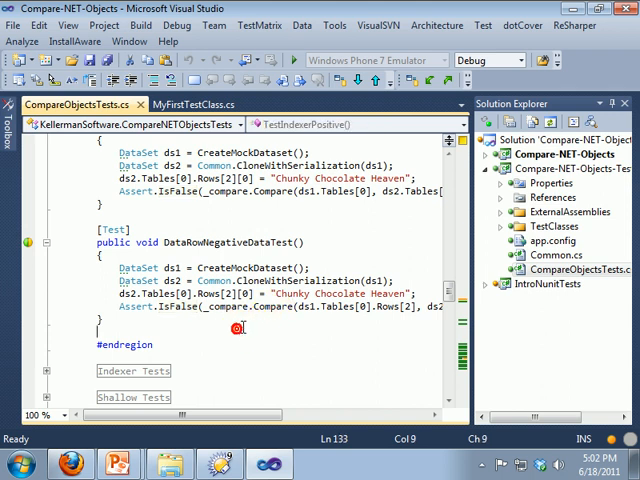
mouse_move(257, 431)
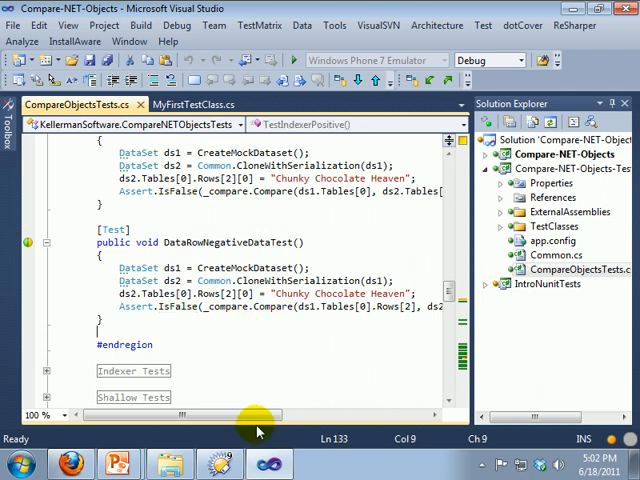
mouse_move(110, 464)
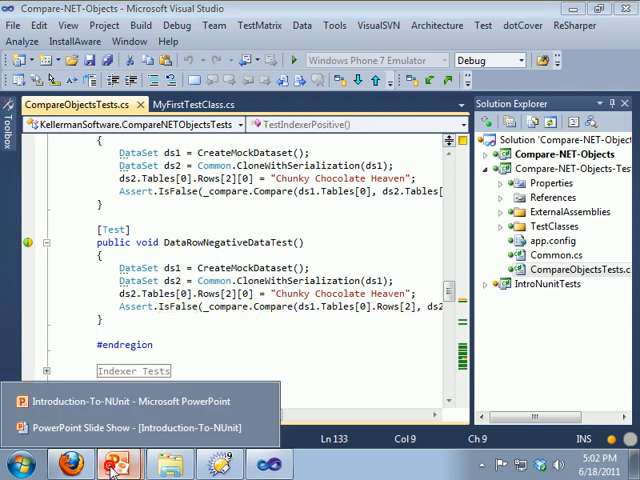
Switch to the Introduction-To-NUnit presentation and present slide 4, Our Products, full screen.
click(123, 408)
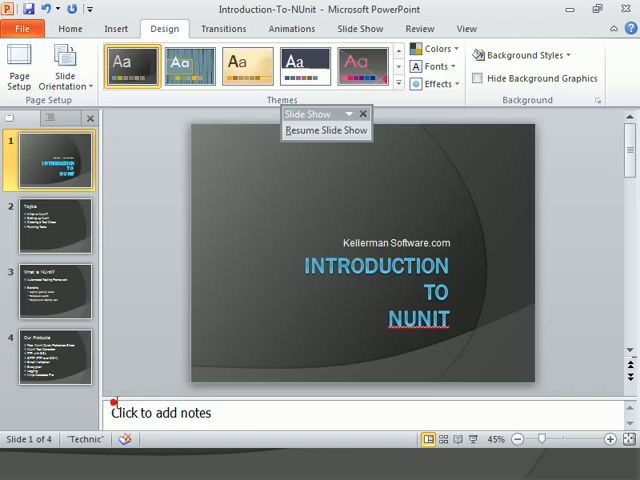
click(52, 355)
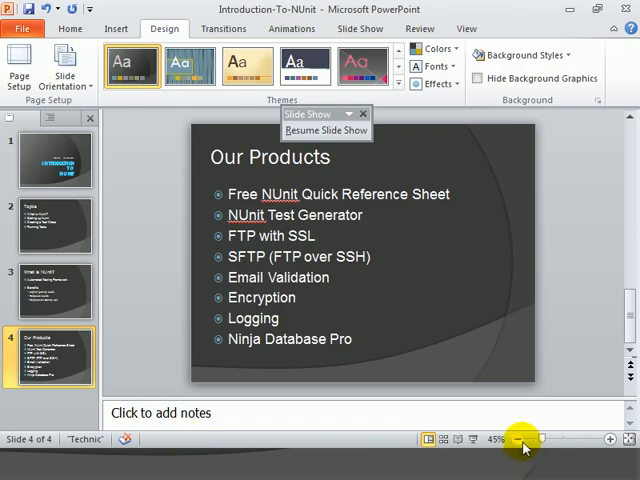
click(325, 130)
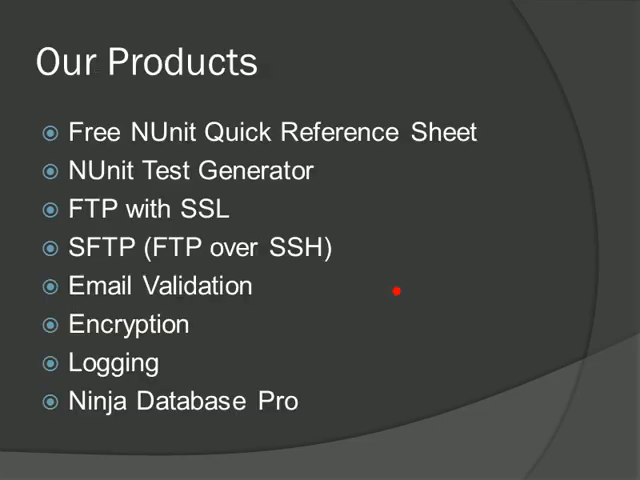